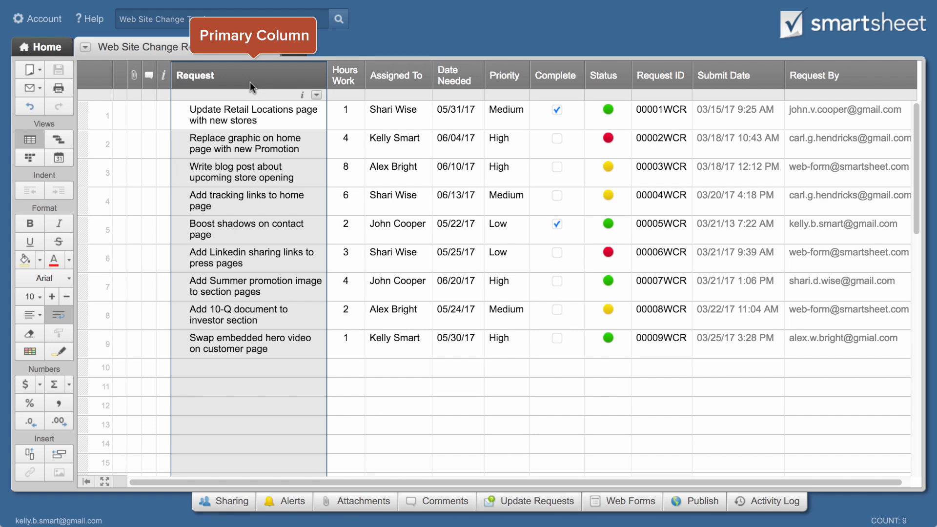
{"action": "mouse_move", "coordinate": [216, 90]}
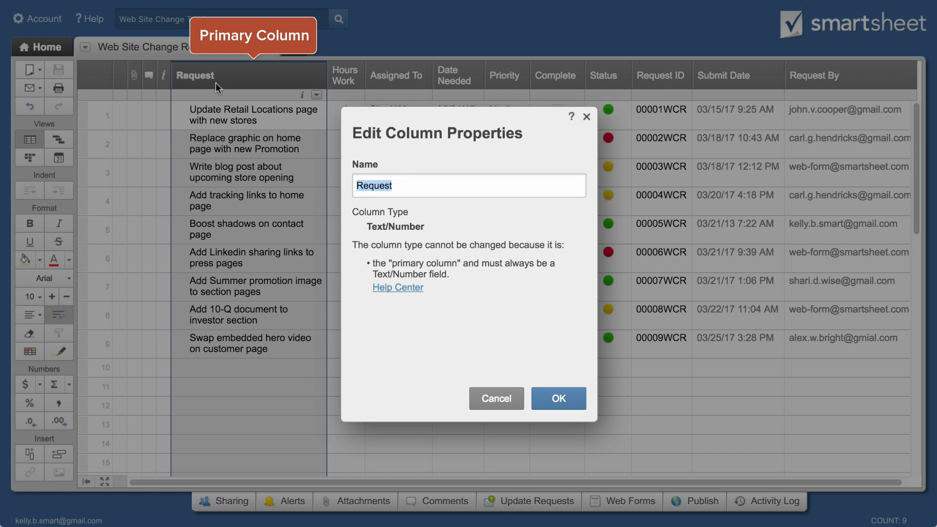
{"action": "mouse_move", "coordinate": [351, 138]}
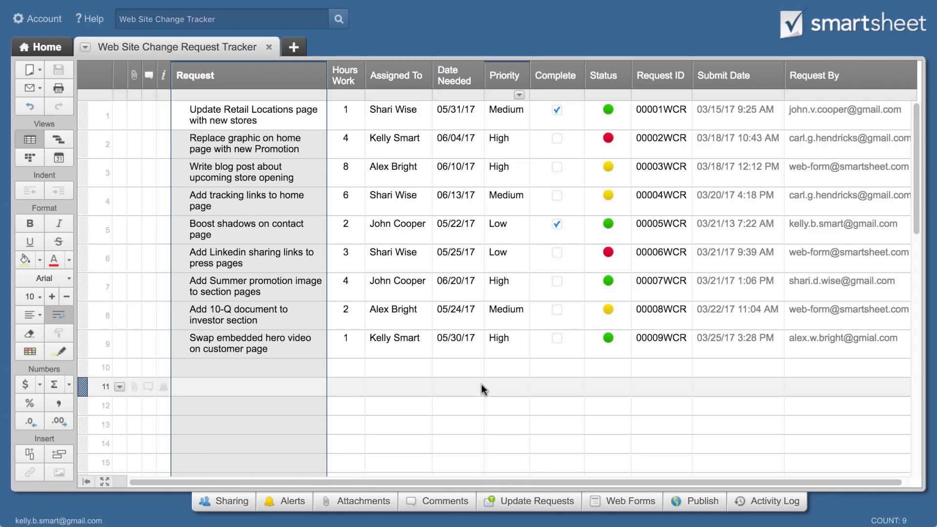
- Try the Date, Checkbox and Symbols types for Hours Work, keeping the original type
{"action": "left_click", "coordinate": [346, 114]}
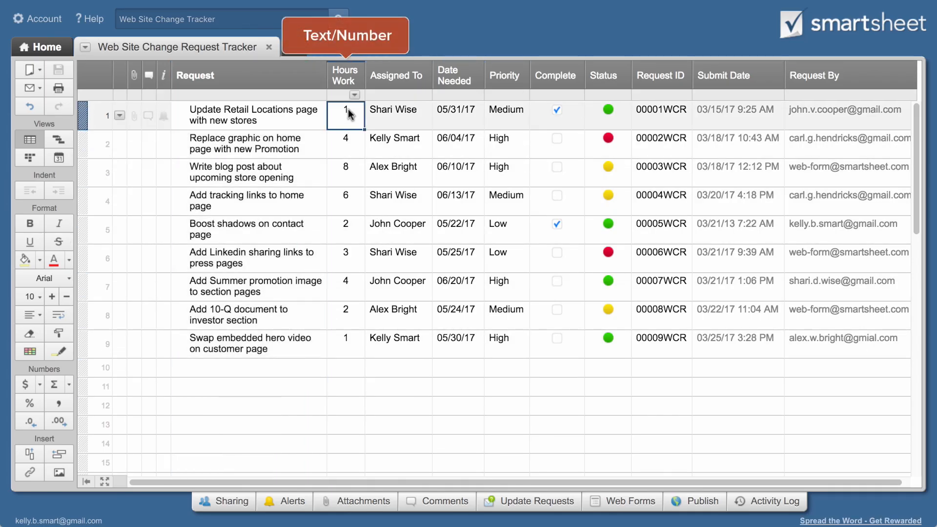
{"action": "double_click", "coordinate": [345, 115]}
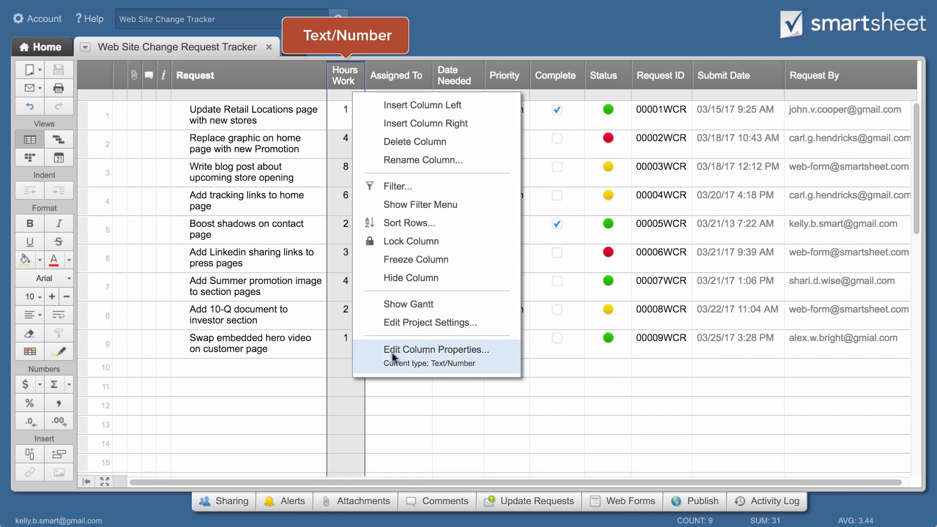
{"action": "left_click", "coordinate": [435, 349]}
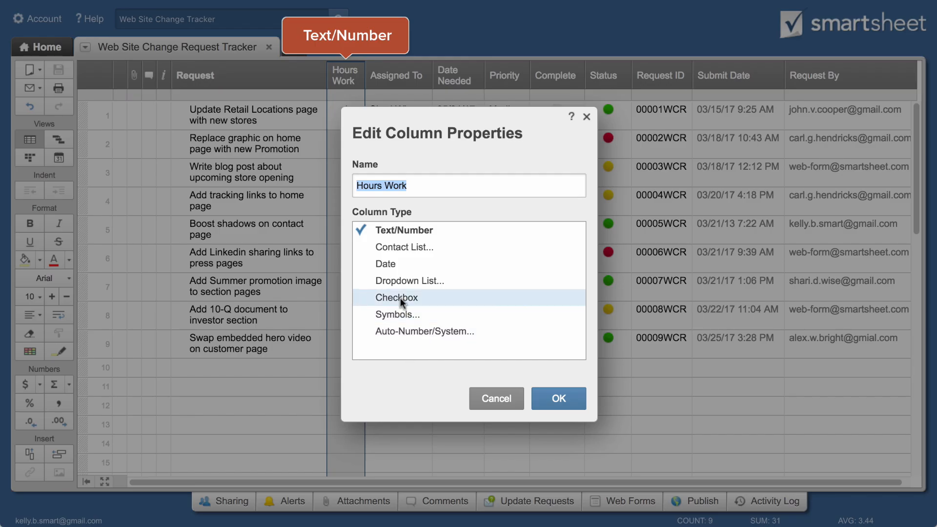
{"action": "left_click", "coordinate": [385, 263]}
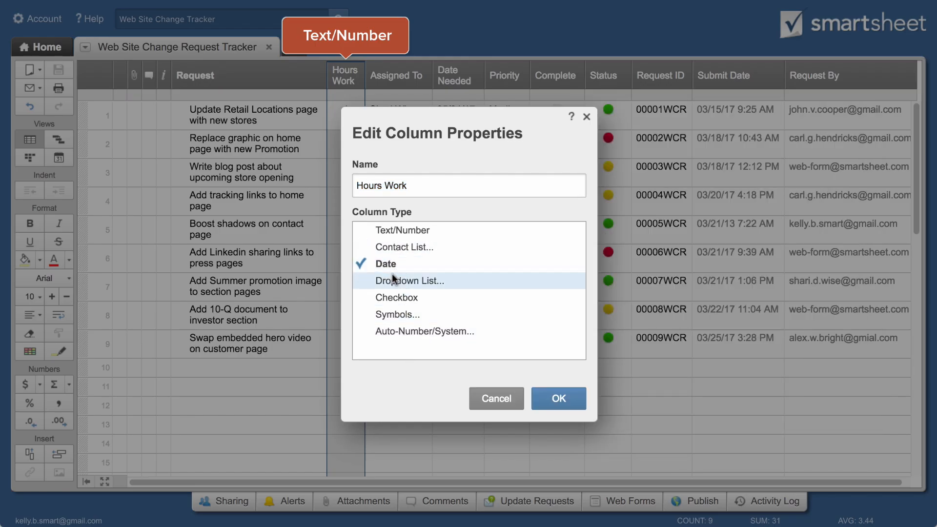
{"action": "left_click", "coordinate": [396, 297]}
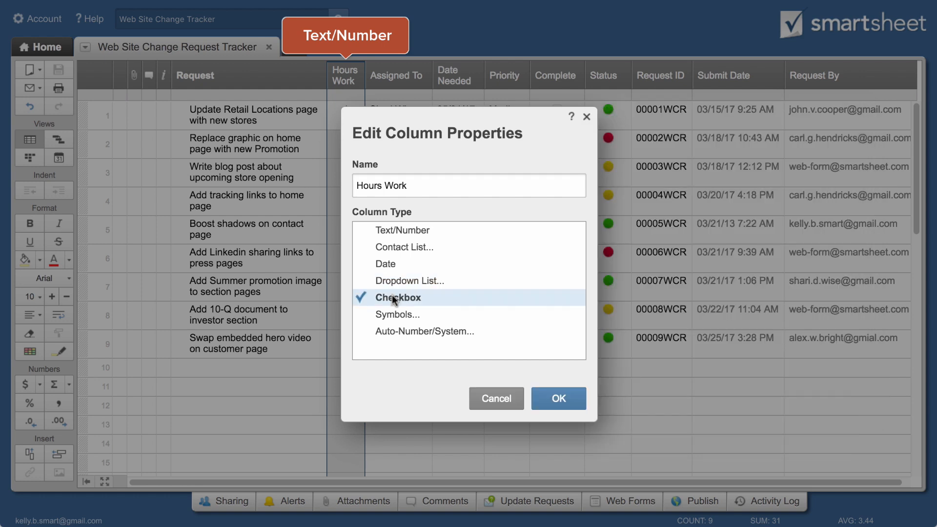
{"action": "left_click", "coordinate": [399, 314]}
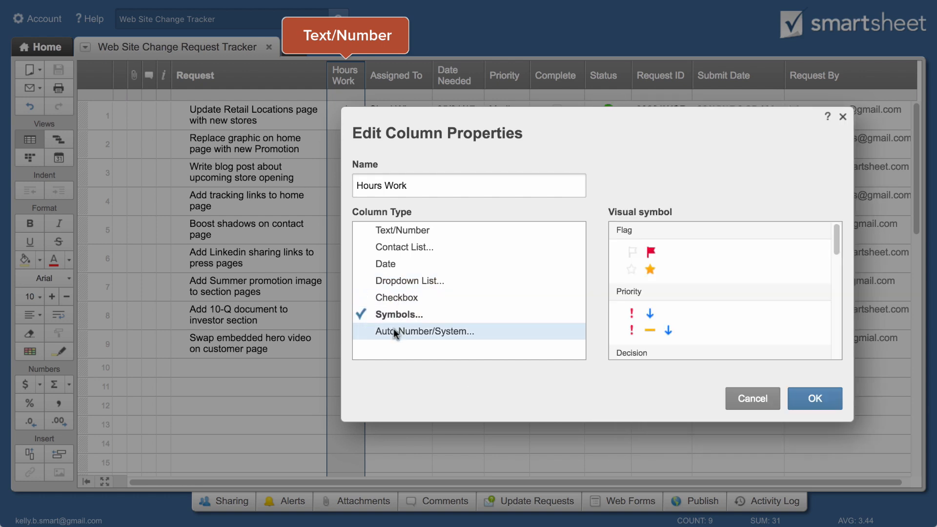
{"action": "left_click", "coordinate": [426, 331]}
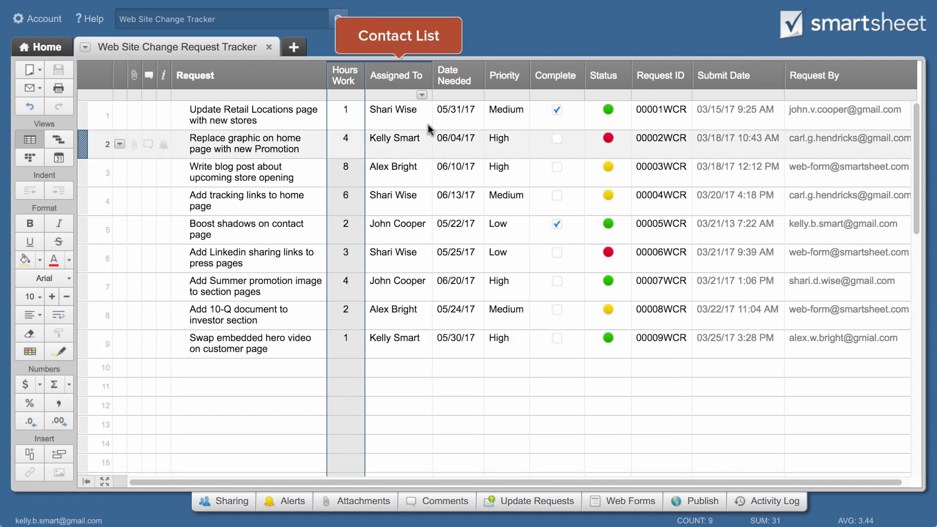
- Browse row 1's Date Needed calendar and Priority choices
{"action": "left_click", "coordinate": [422, 109]}
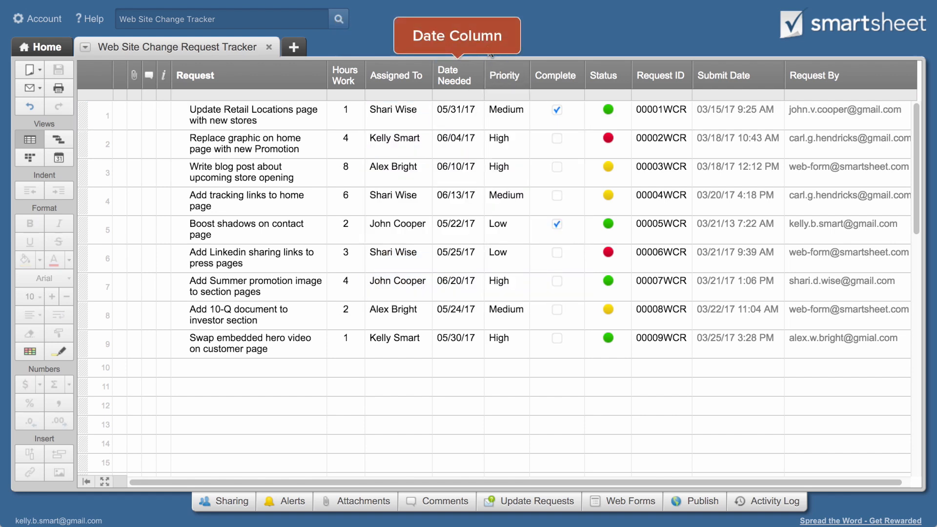
{"action": "left_click", "coordinate": [475, 112]}
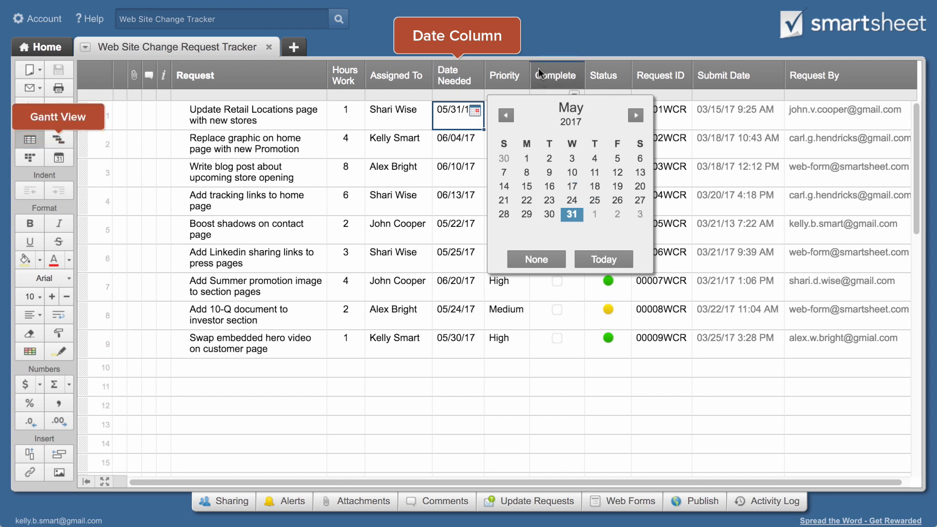
{"action": "left_click", "coordinate": [508, 109]}
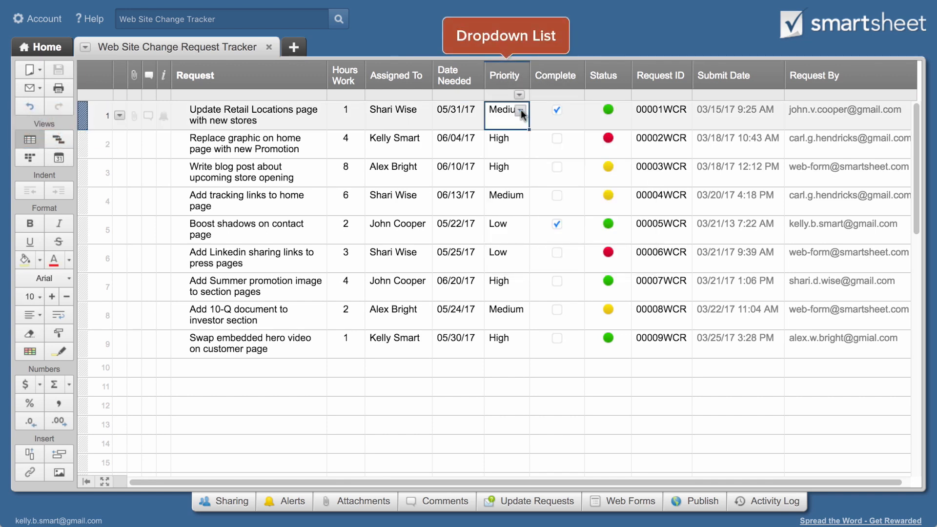
{"action": "left_click", "coordinate": [521, 114]}
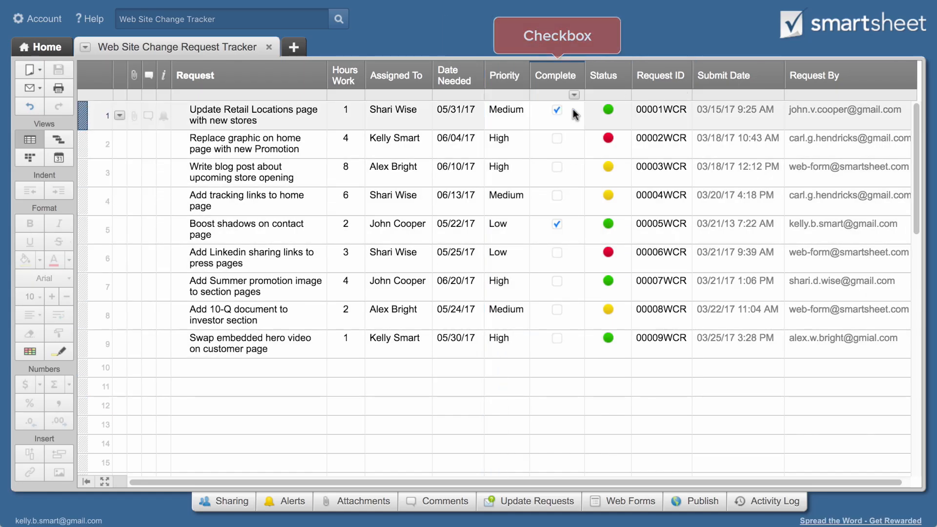
- Confirm the Status column as Symbols with red-yellow-green lights
{"action": "left_click", "coordinate": [608, 112]}
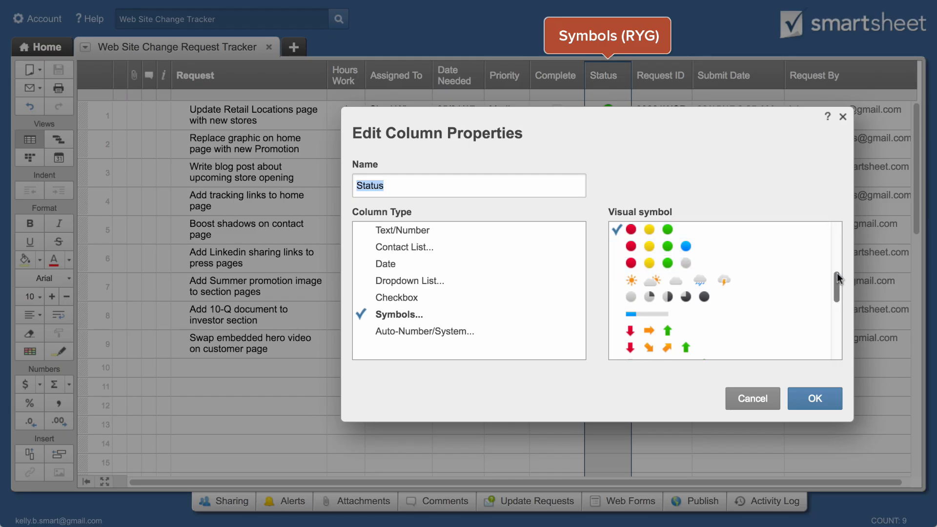
{"action": "scroll", "scroll_direction": "down", "scroll_amount": 3}
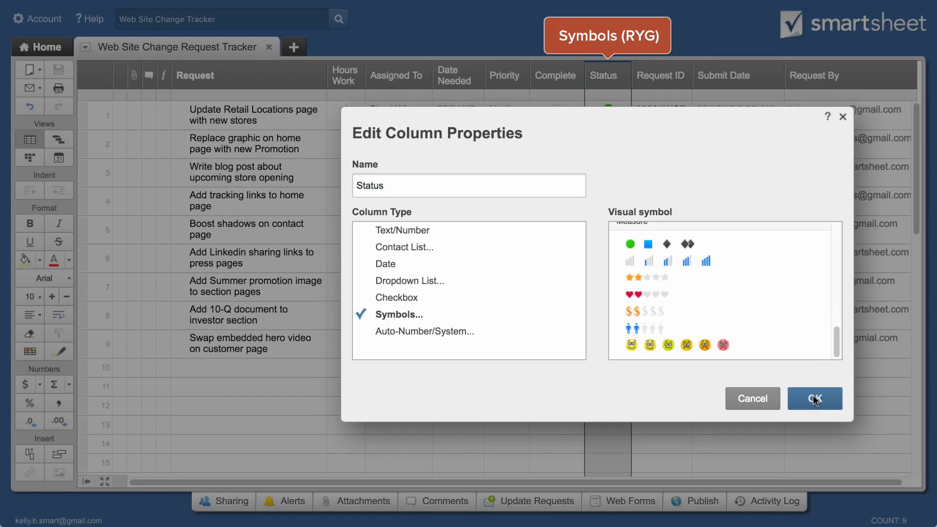
{"action": "left_click", "coordinate": [814, 399]}
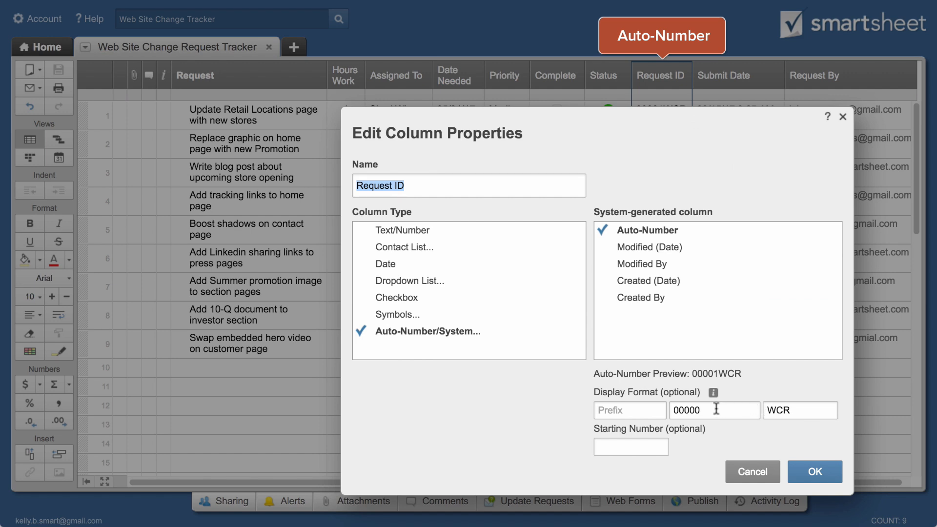
- Delete the Request By column and confirm Submit Date renamed to Submitted Date
{"action": "left_click", "coordinate": [814, 471]}
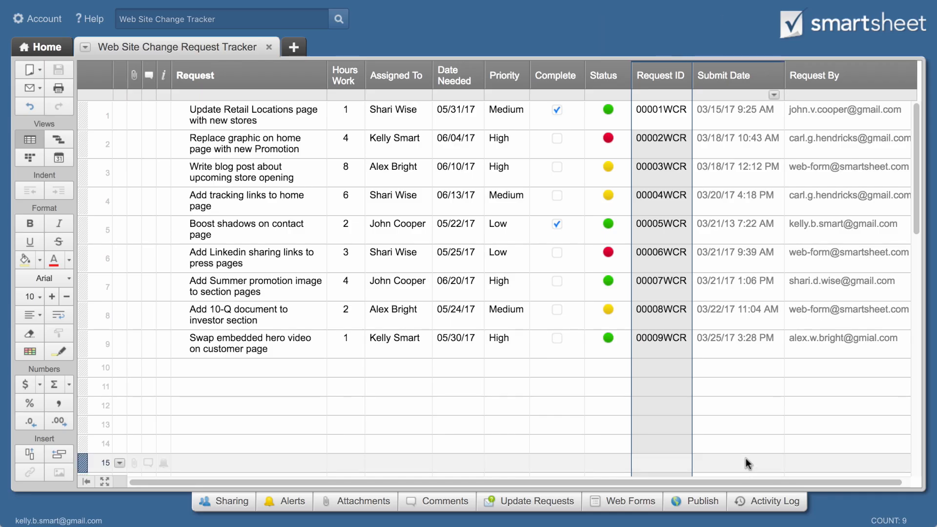
{"action": "mouse_move", "coordinate": [723, 75]}
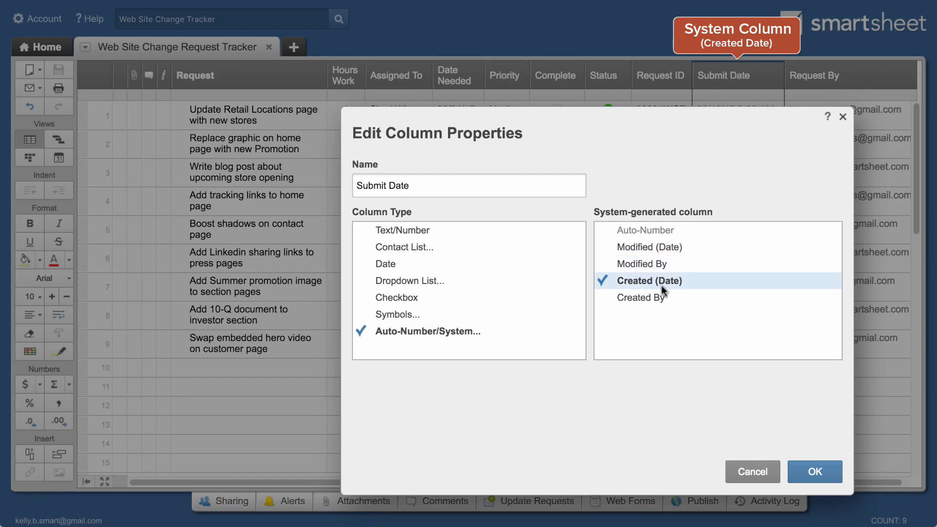
{"action": "left_click", "coordinate": [814, 472]}
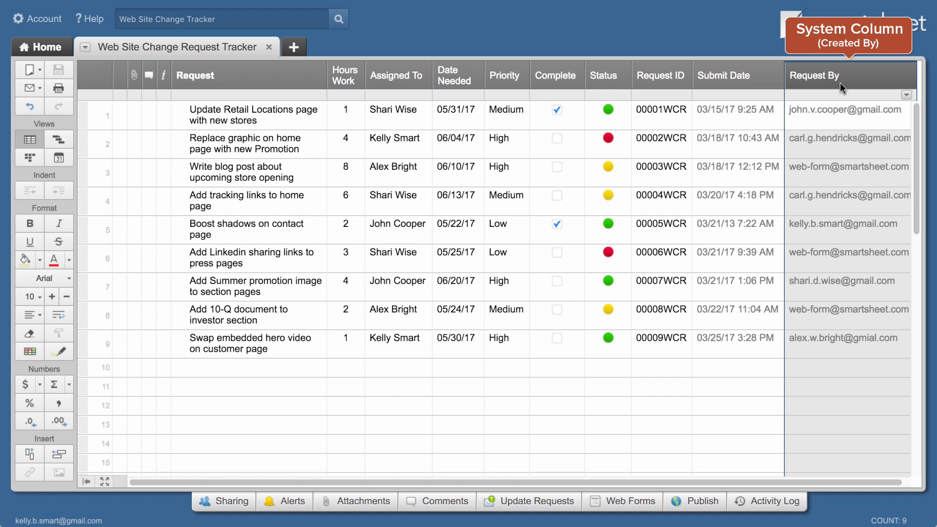
{"action": "left_click", "coordinate": [906, 96]}
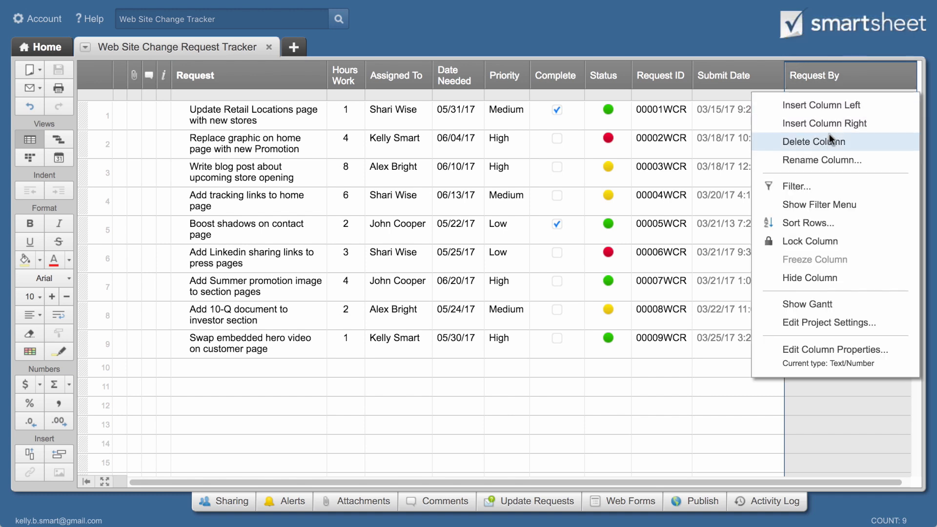
{"action": "left_click", "coordinate": [834, 350]}
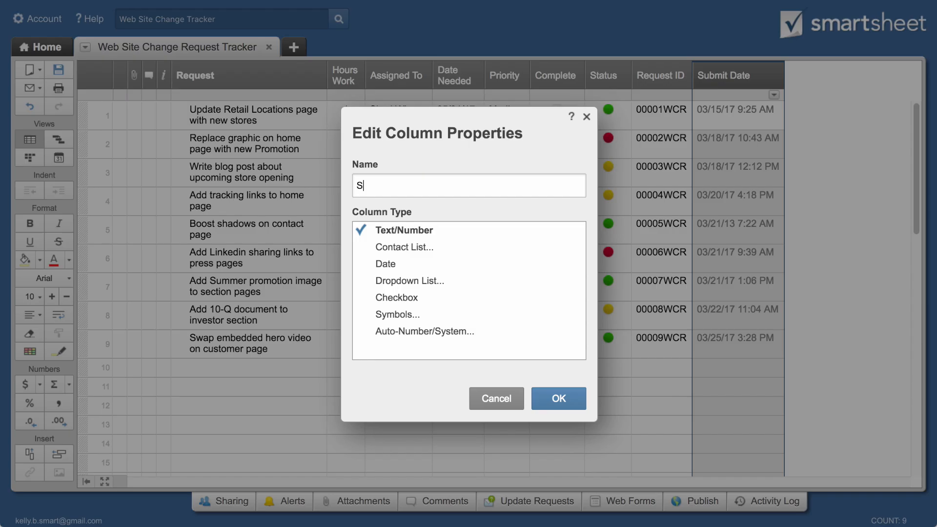
{"action": "left_click", "coordinate": [557, 399]}
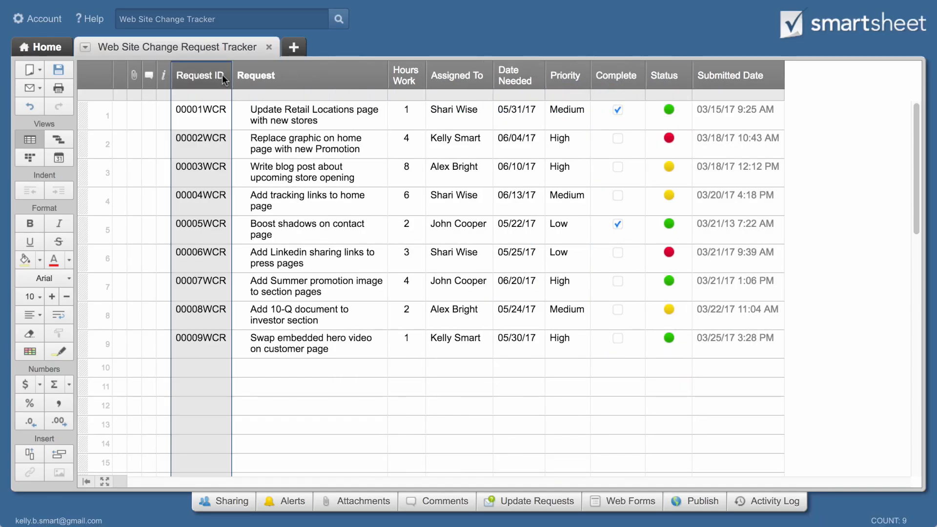
{"action": "right_click", "coordinate": [457, 74]}
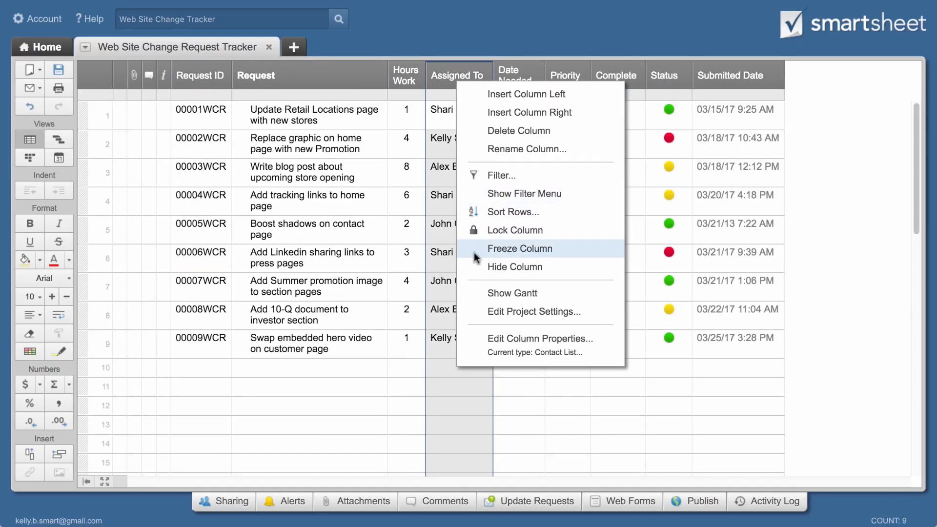
- Lock Assigned To and start a filter keeping rows for one assignee
{"action": "left_click", "coordinate": [519, 248]}
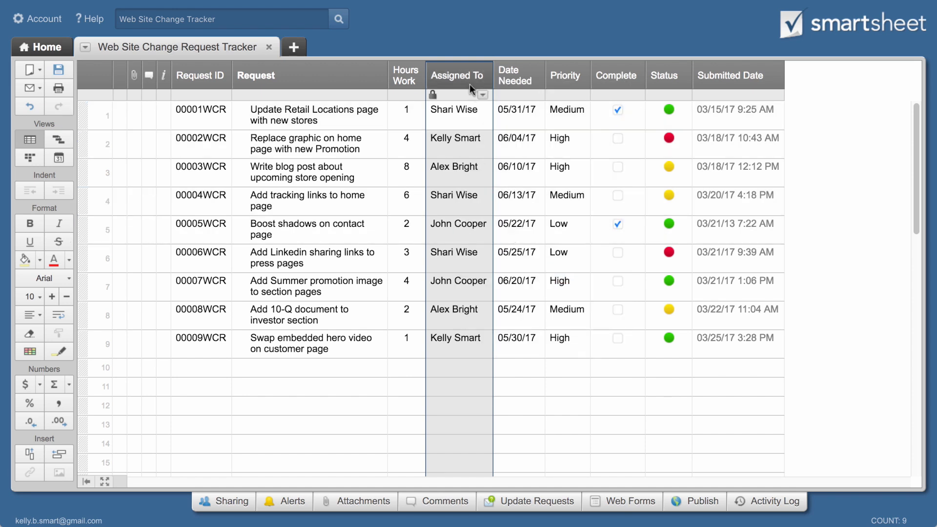
{"action": "left_click", "coordinate": [481, 95]}
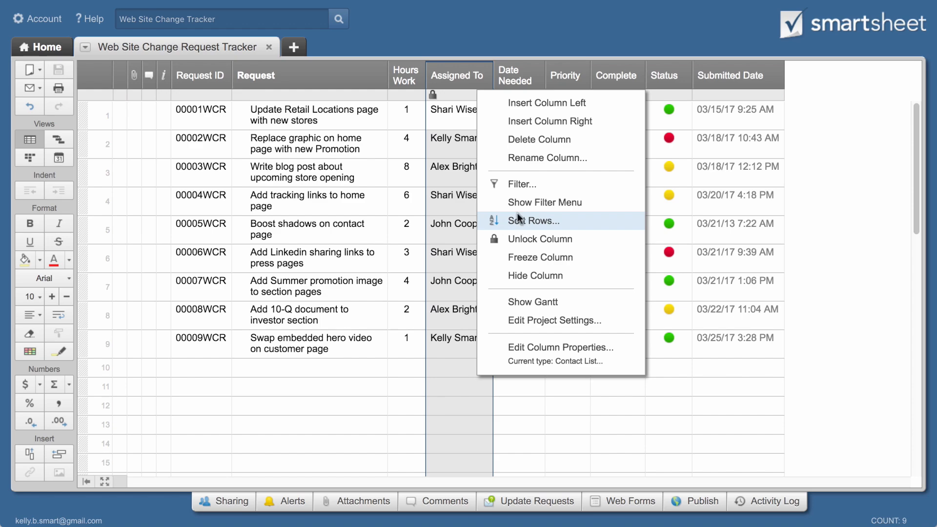
{"action": "left_click", "coordinate": [521, 184]}
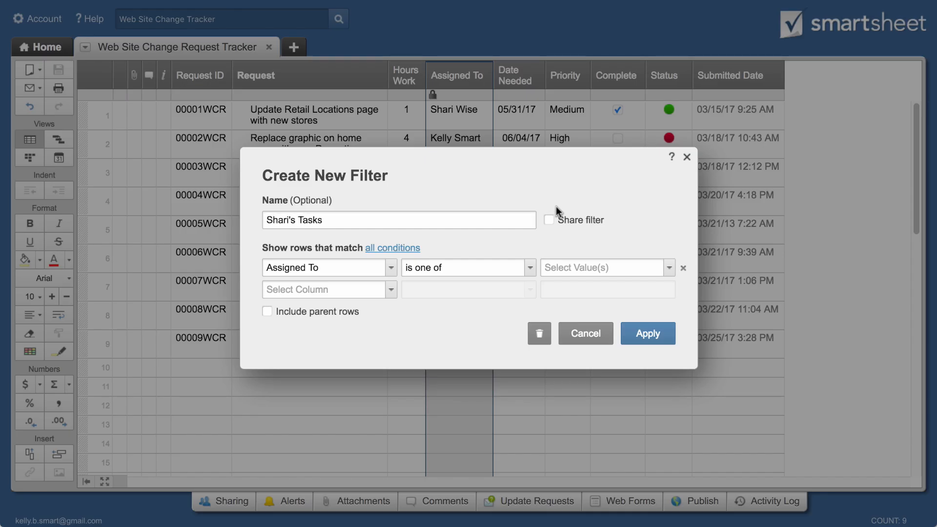
{"action": "left_click", "coordinate": [607, 267]}
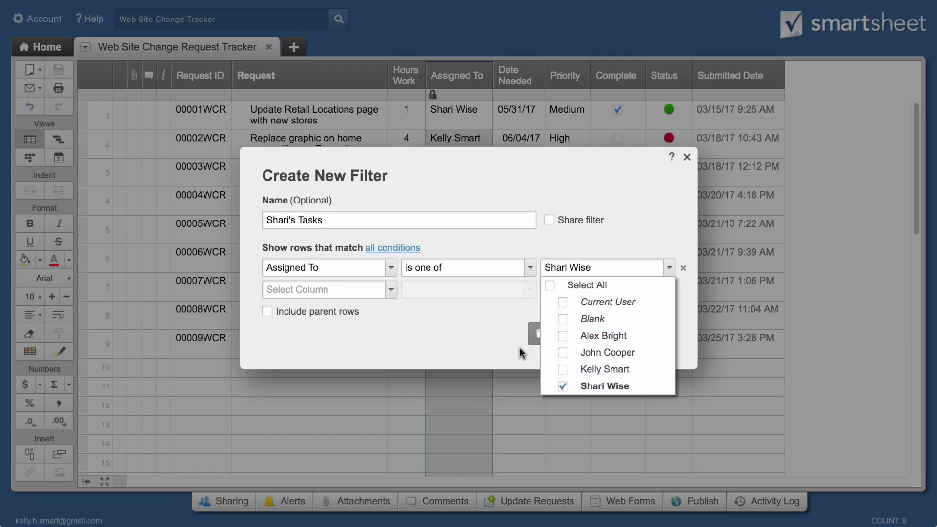